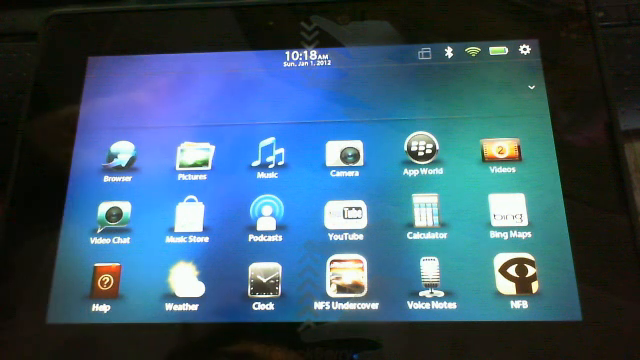
# - Launch the web browser from the PlayBook home screen
pyautogui.click(120, 160)
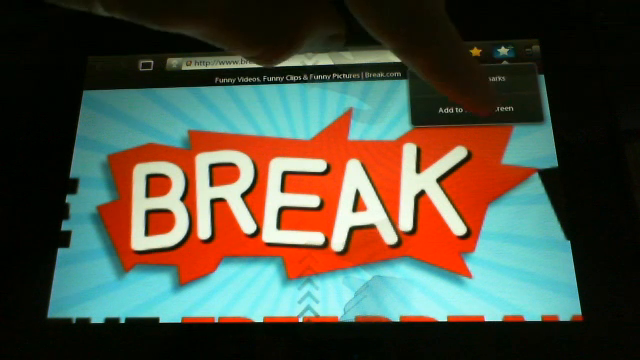
# - Add the Break.com page to the home screen and save the shortcut
pyautogui.click(450, 108)
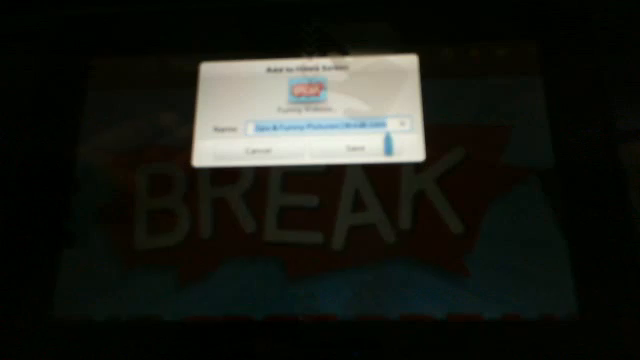
pyautogui.click(320, 126)
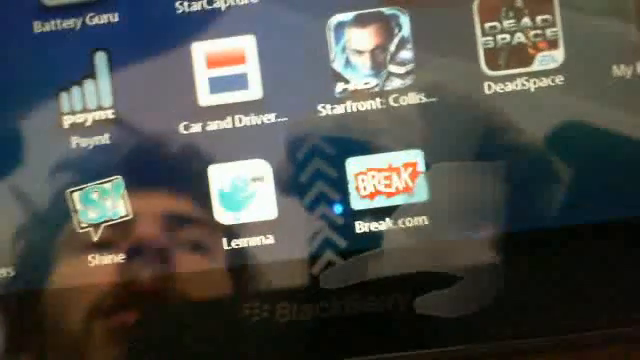
# - Launch Break.com from its new home screen shortcut icon
pyautogui.click(388, 184)
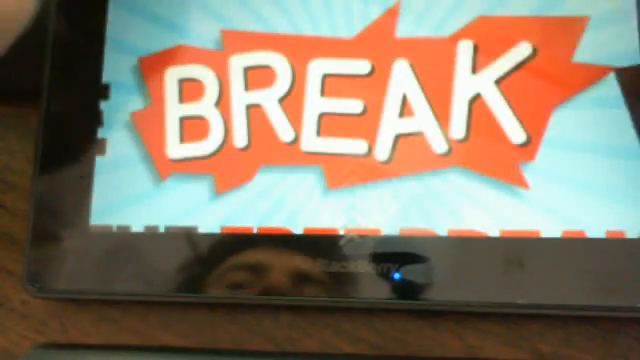